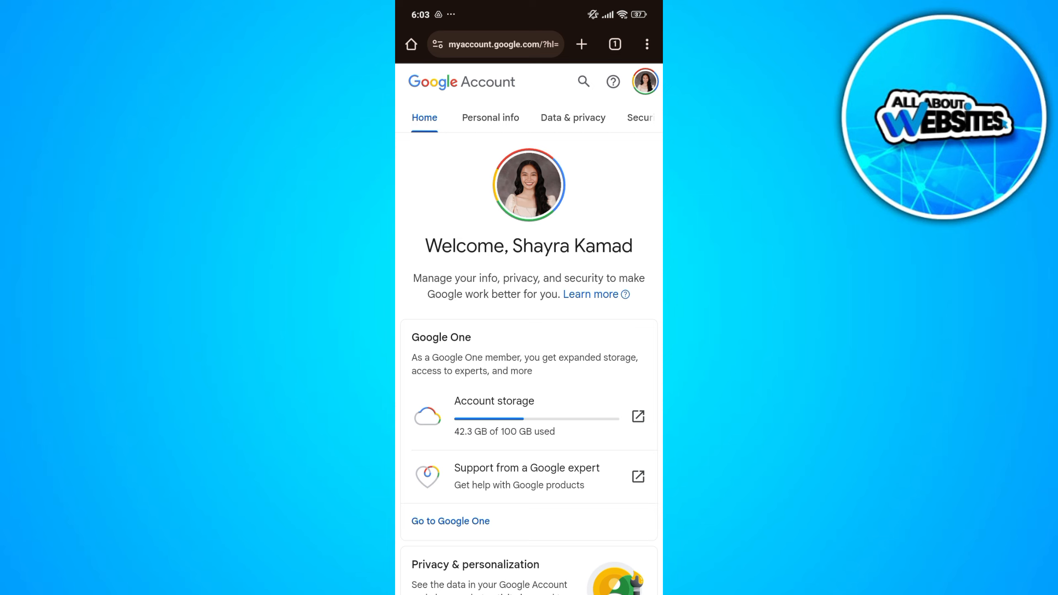
# - Review recent security activity showing the two new Windows sign-ins from May 23 and May 20
pyautogui.click(640, 117)
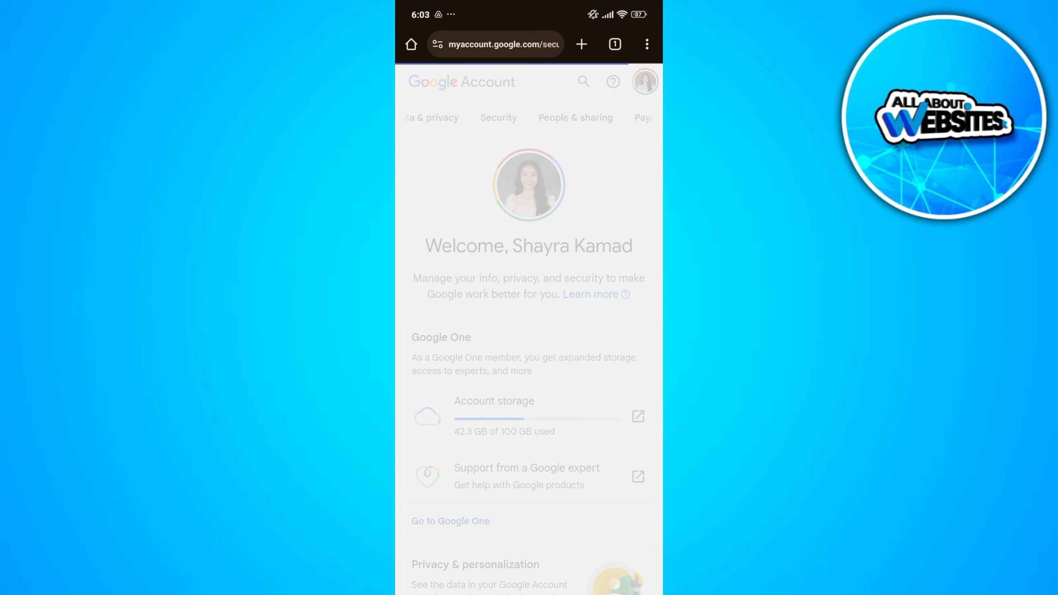
pyautogui.click(497, 118)
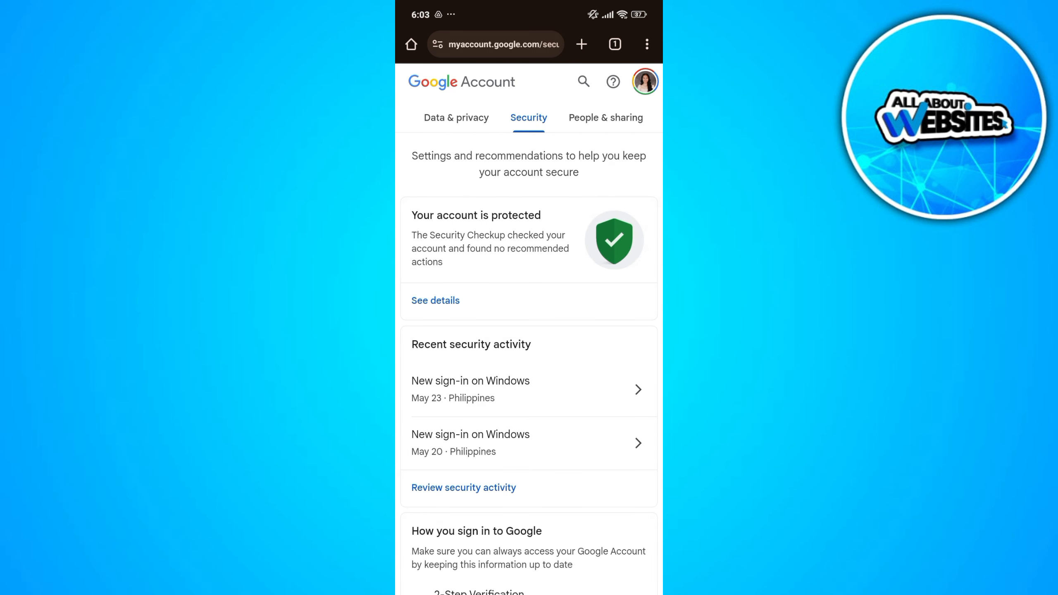
pyautogui.click(463, 487)
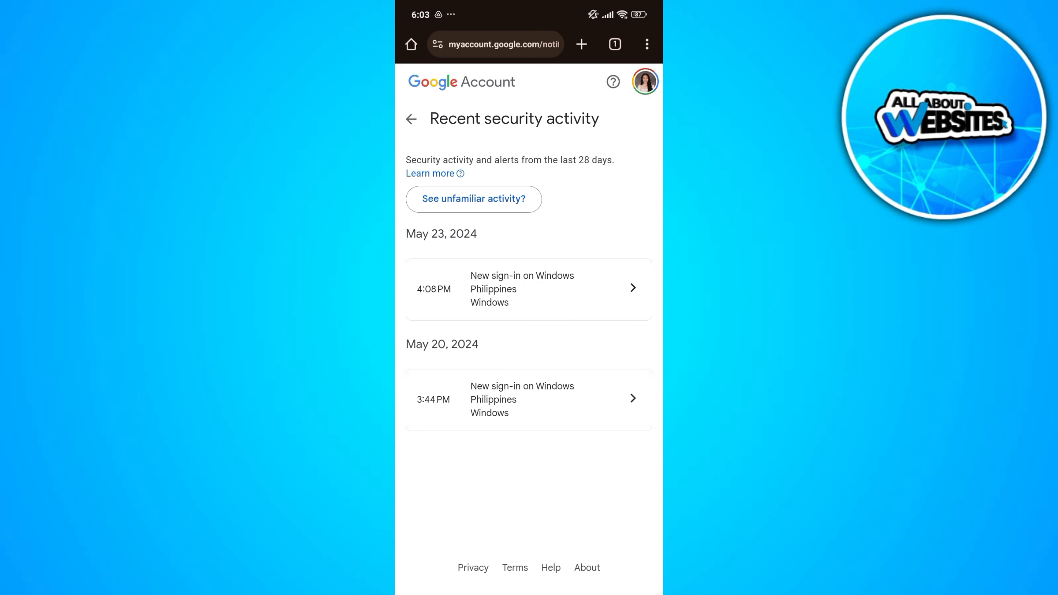
pyautogui.click(411, 119)
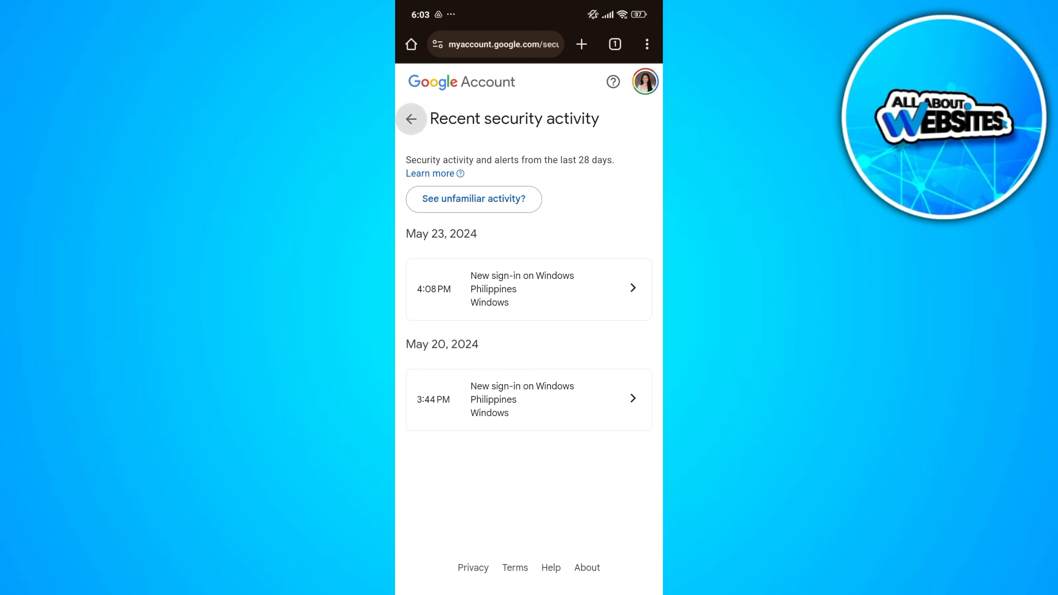
# - Return to the Security page and reach Your devices listing five Android sessions and one Windows session
pyautogui.click(411, 119)
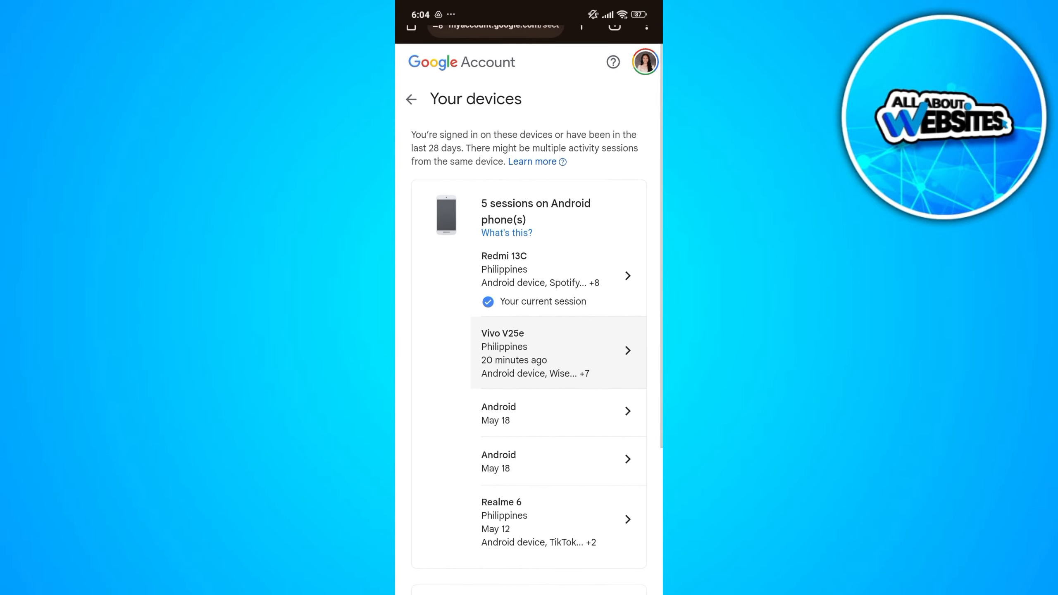
pyautogui.scroll(-3)
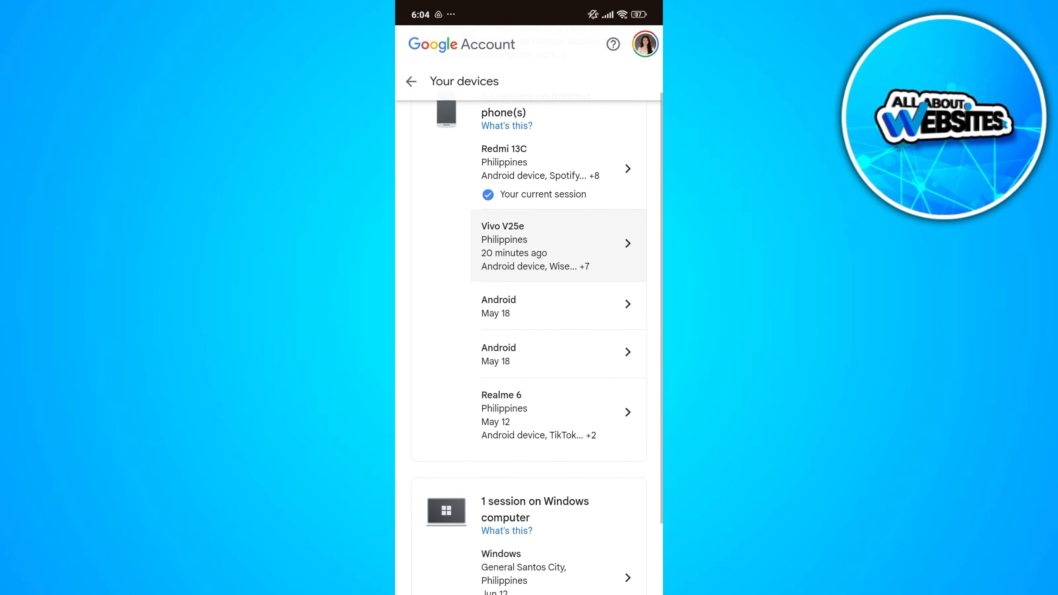
pyautogui.scroll(-3)
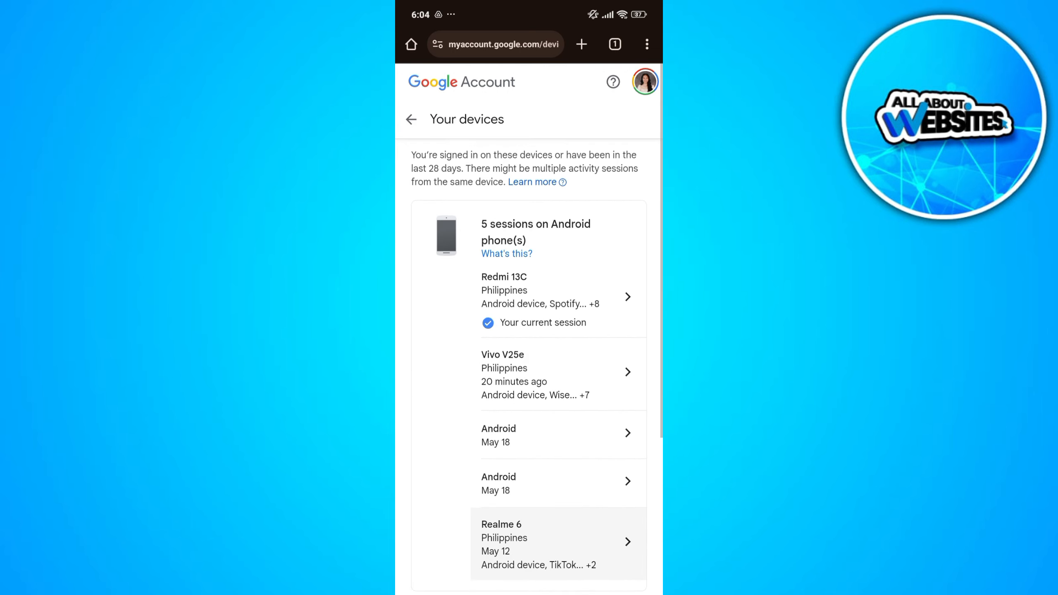